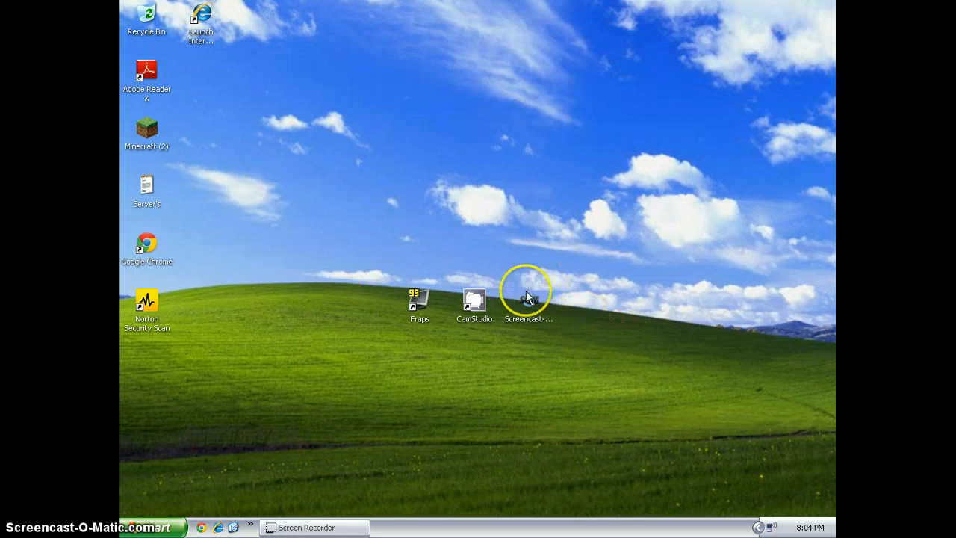
pyautogui.moveTo(523, 300)
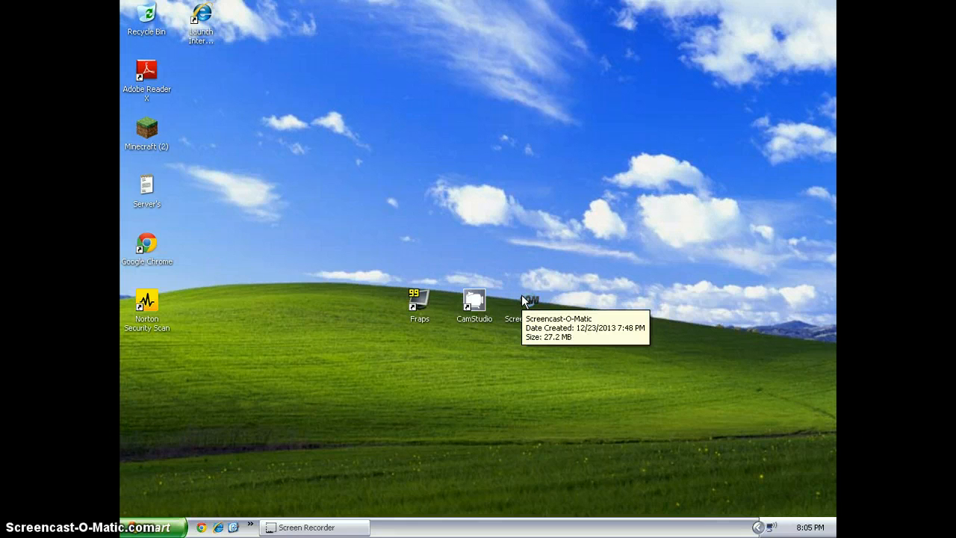
pyautogui.click(506, 300)
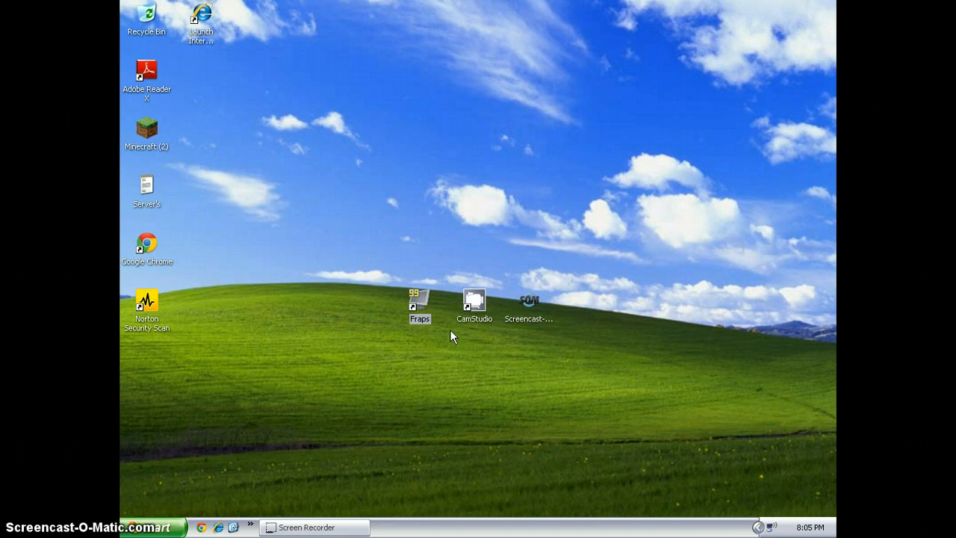
pyautogui.click(459, 387)
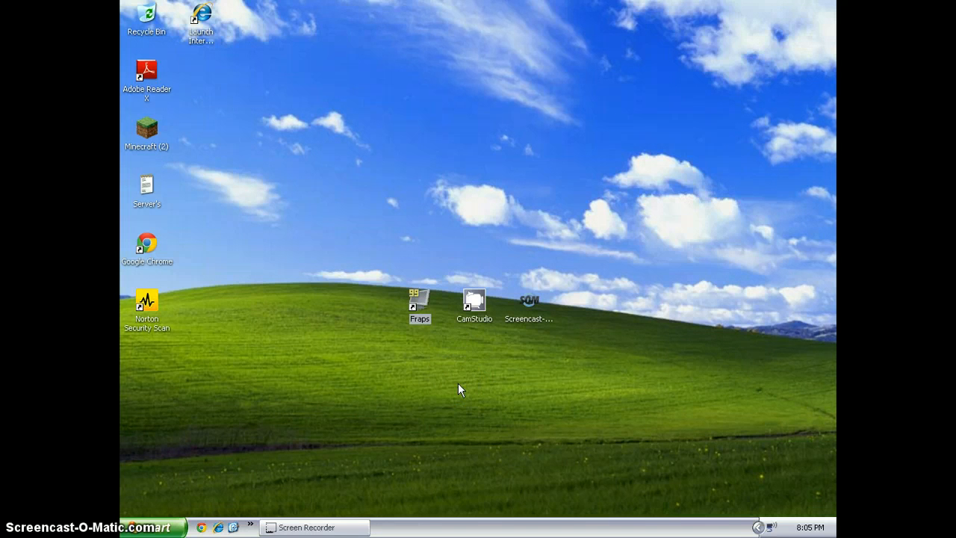
pyautogui.click(506, 385)
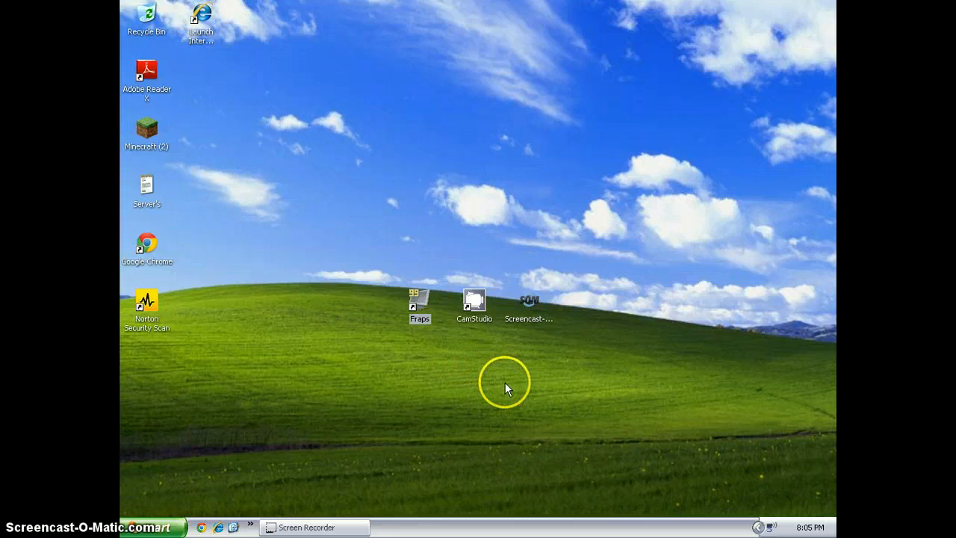
pyautogui.click(528, 298)
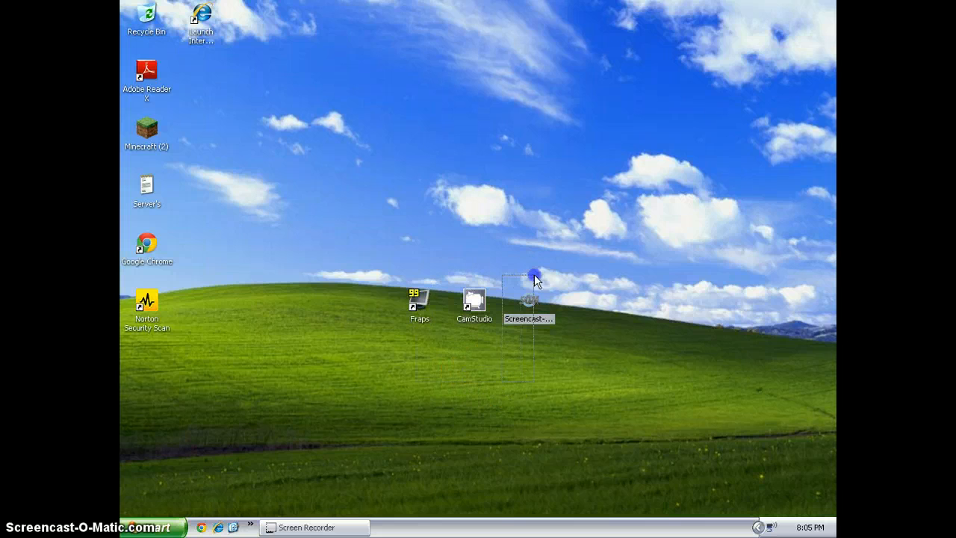
pyautogui.click(529, 303)
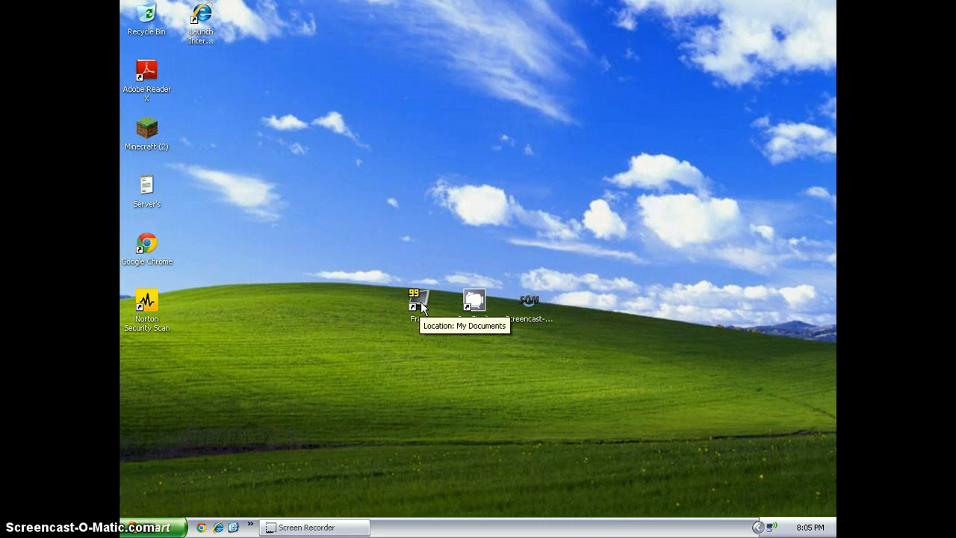
pyautogui.moveTo(442, 377)
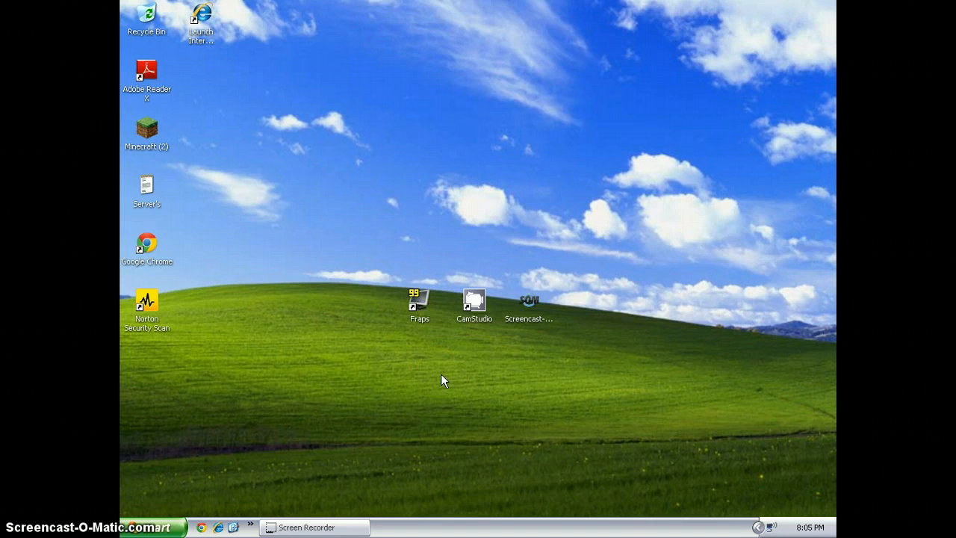
pyautogui.click(439, 377)
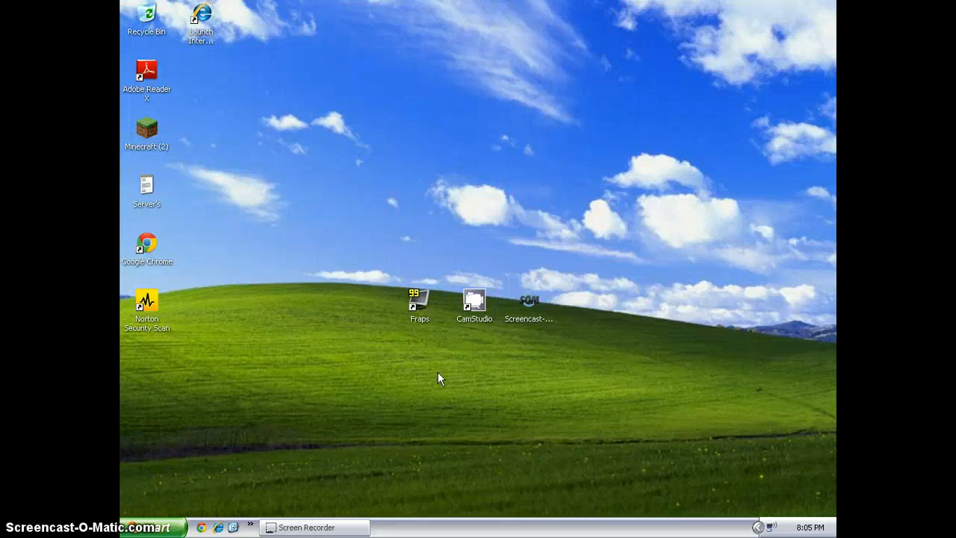
pyautogui.moveTo(474, 306)
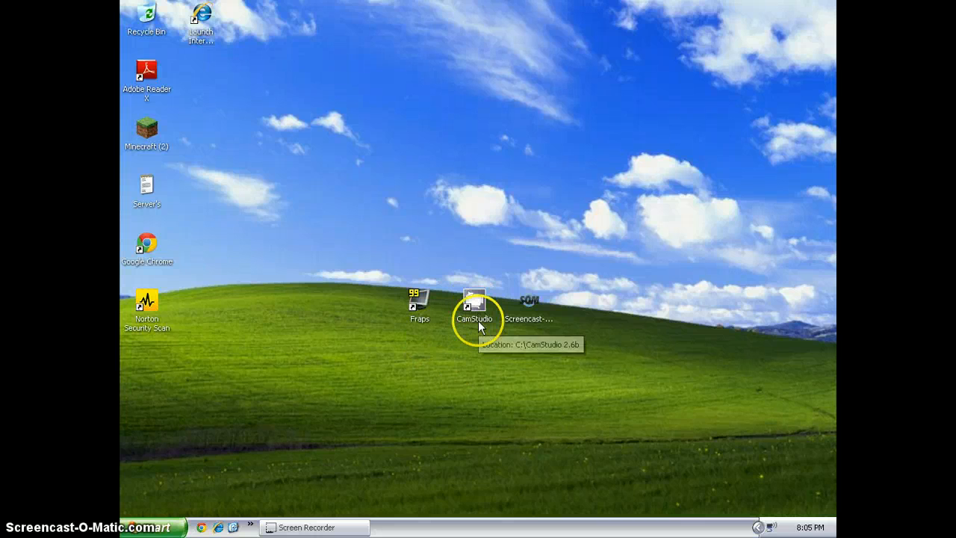
pyautogui.moveTo(499, 345)
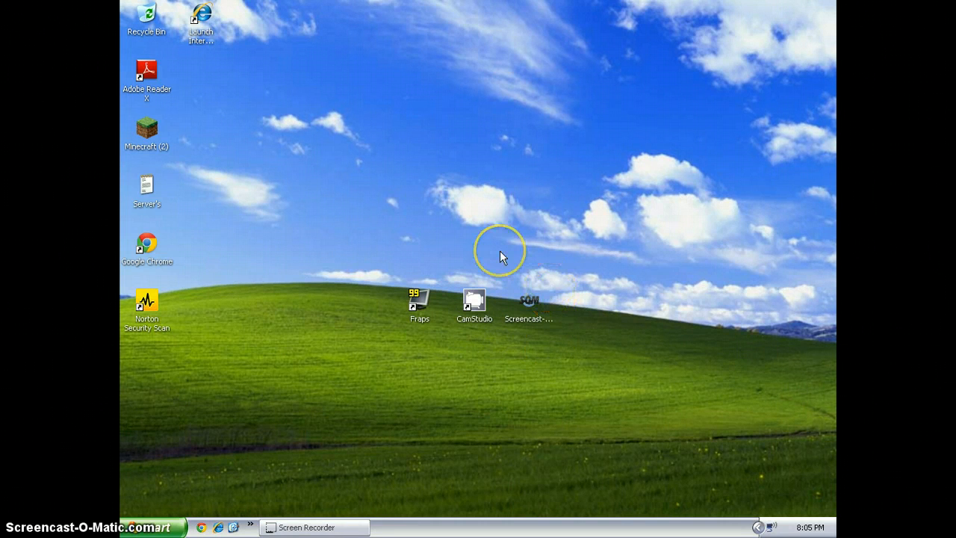
pyautogui.moveTo(548, 342)
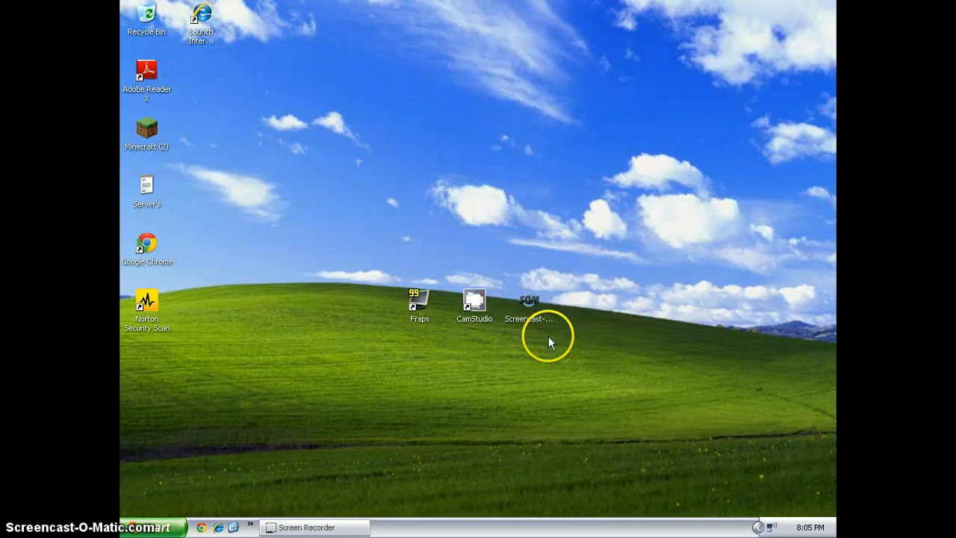
pyautogui.moveTo(593, 307)
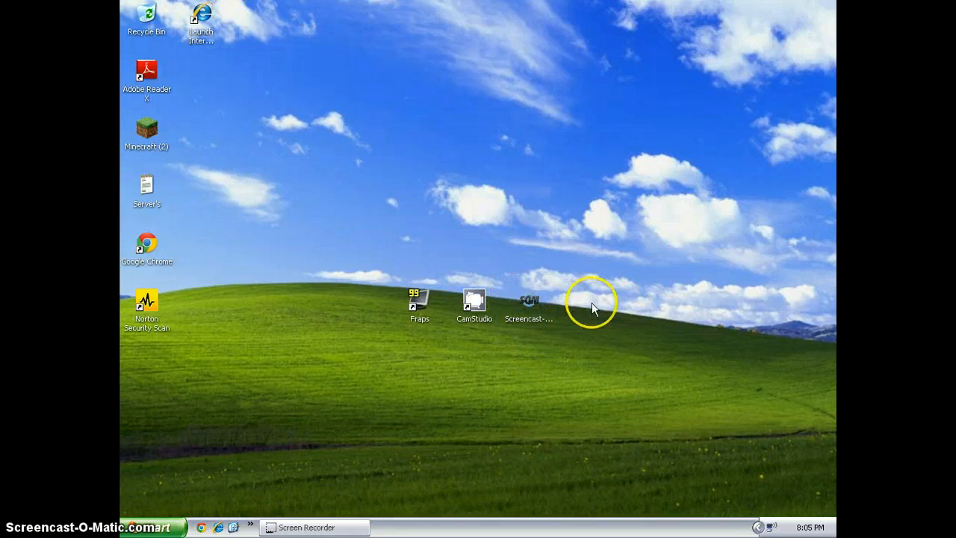
pyautogui.moveTo(593, 306); pyautogui.dragTo(409, 400)
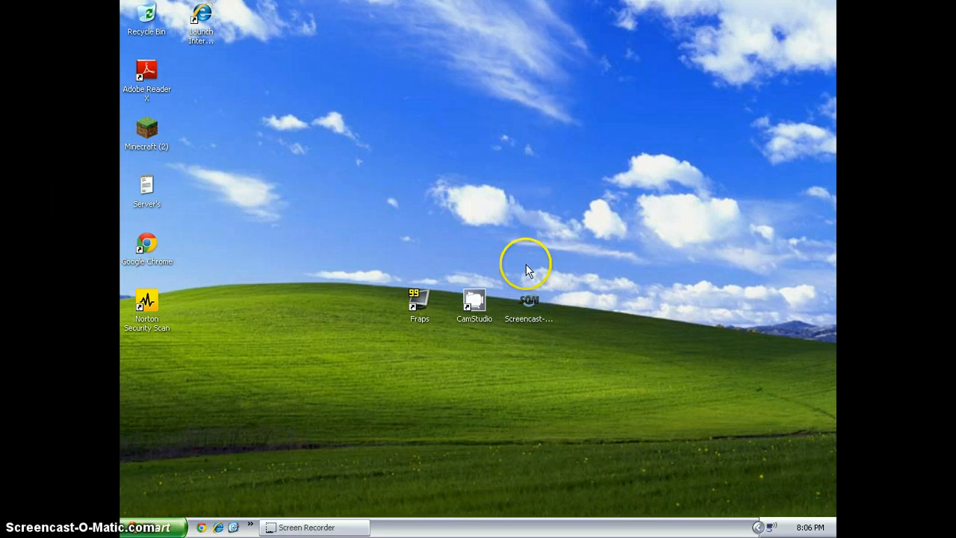
pyautogui.moveTo(496, 209)
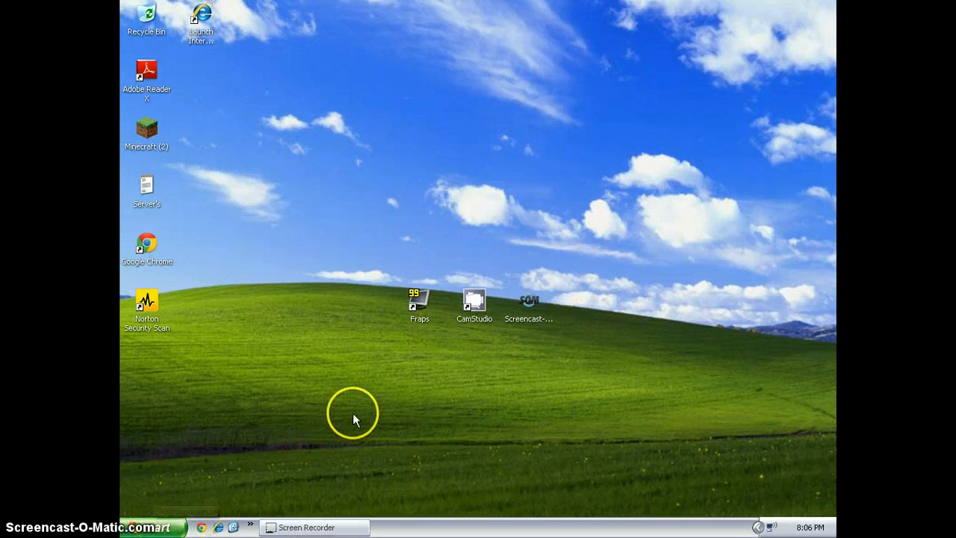
pyautogui.moveTo(361, 357)
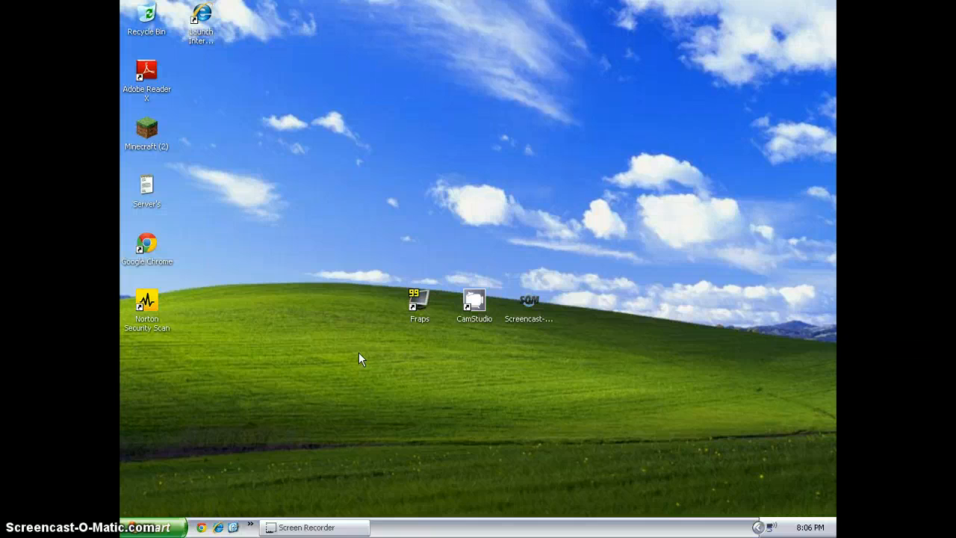
pyautogui.click(267, 123)
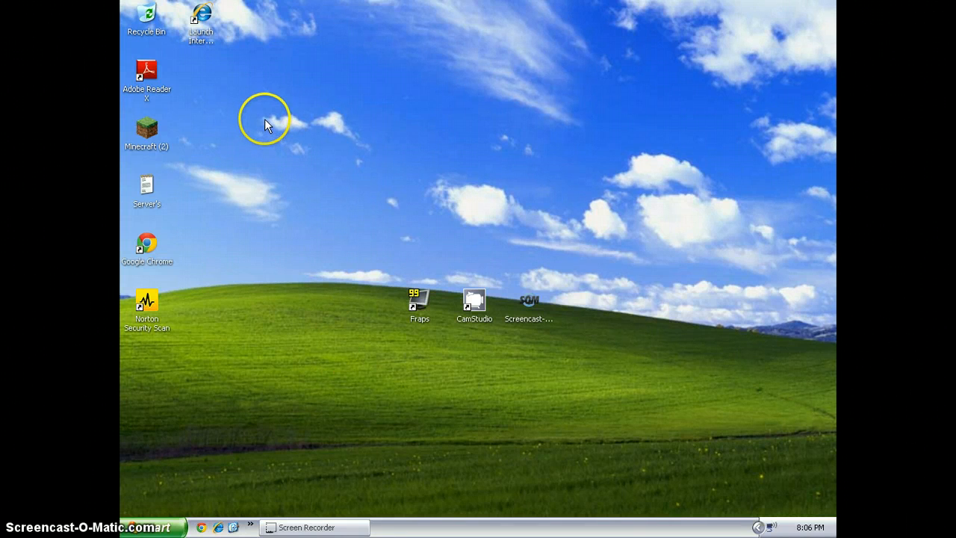